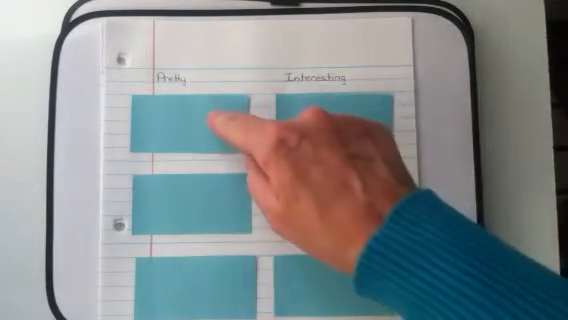
pyautogui.moveTo(330, 130)
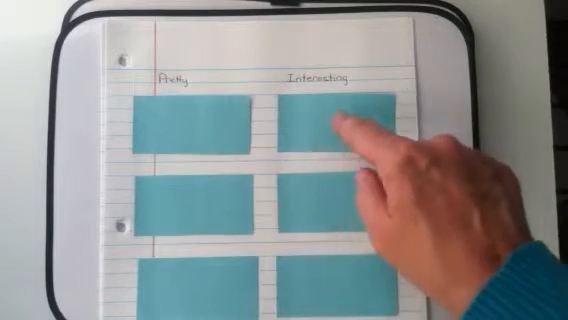